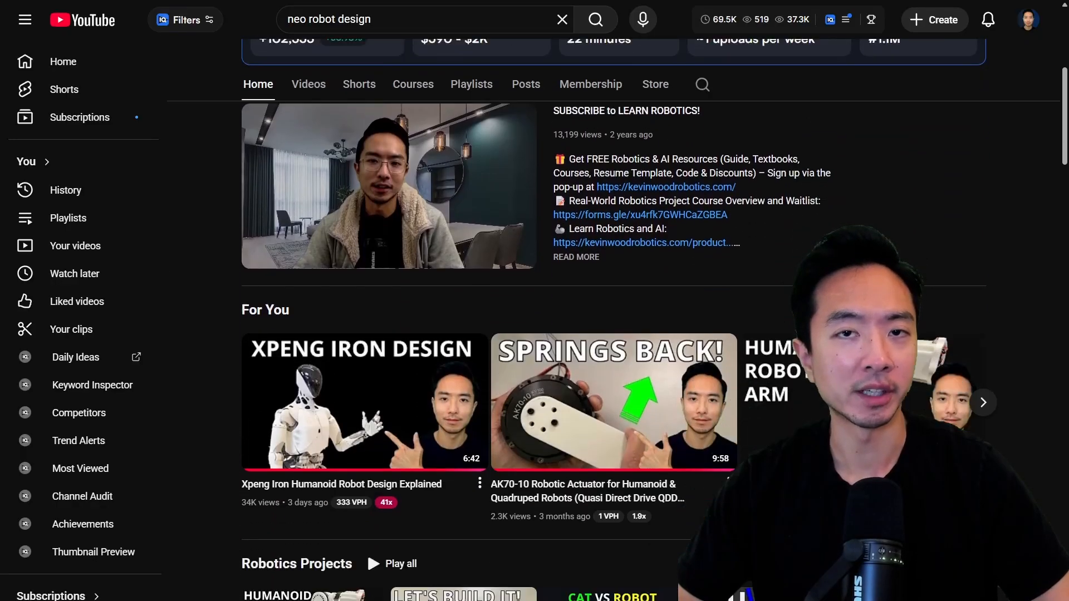
Circle the ankle joint of the model's left-hand foot in red beneath the ROS label
{"action": "scroll", "scroll_direction": "down", "scroll_amount": 3}
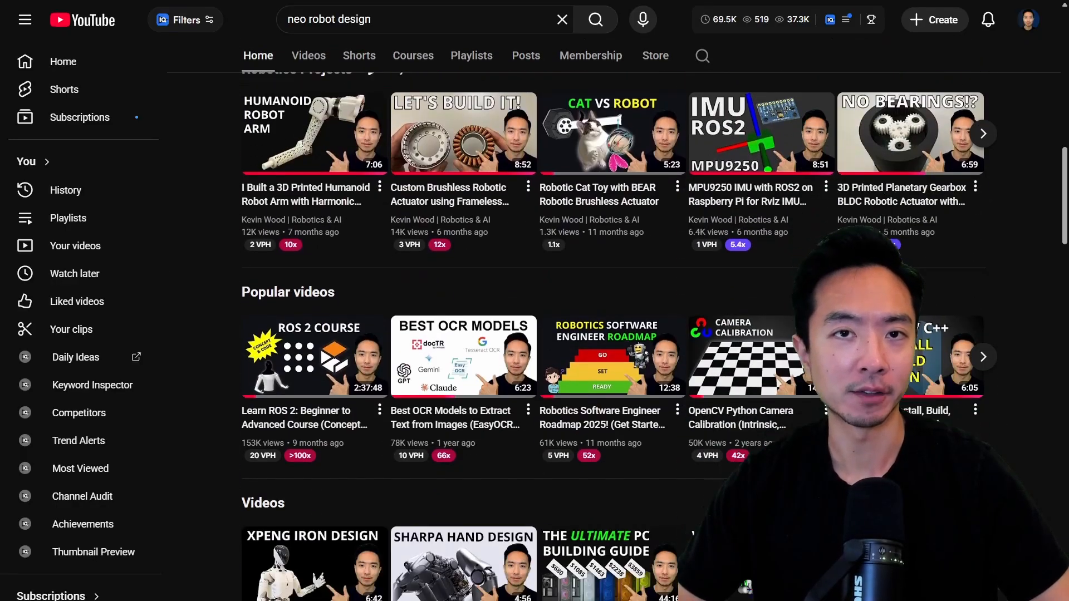
{"action": "scroll", "scroll_direction": "down", "scroll_amount": 3}
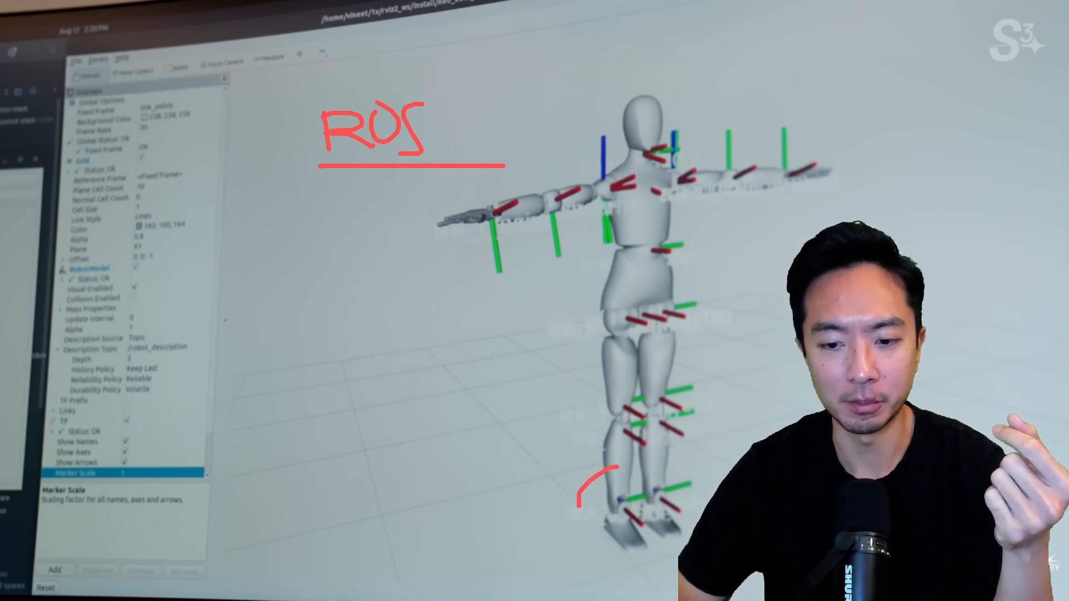
{"action": "left_click_drag", "start_coordinate": [587, 470], "coordinate": [613, 517]}
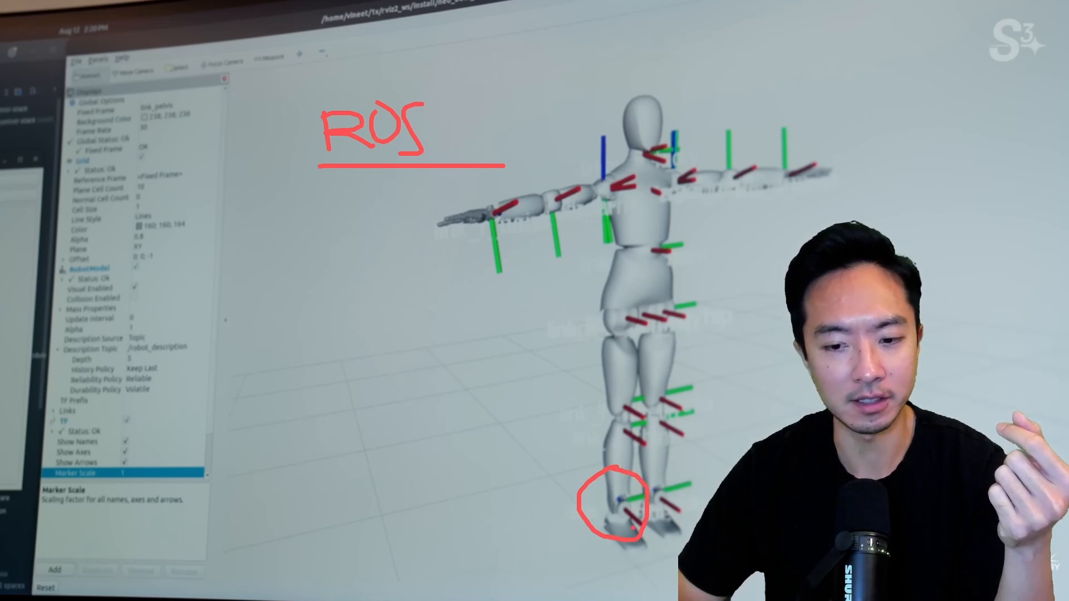